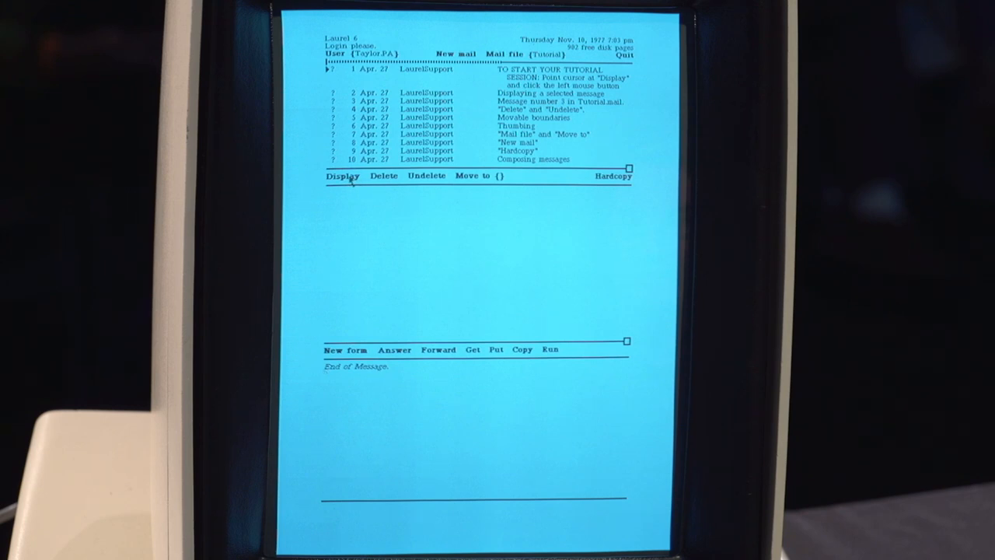
Display tutorial message 1, the welcome message, in the middle region.
left_click(343, 175)
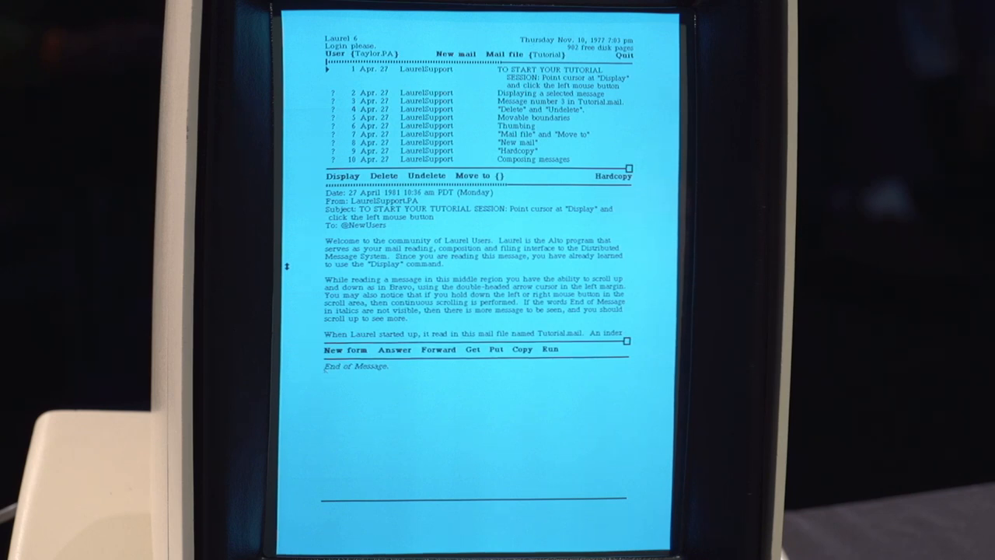
Scroll the welcome message down to reveal the Table of Contents introduction.
scroll("down", 3)
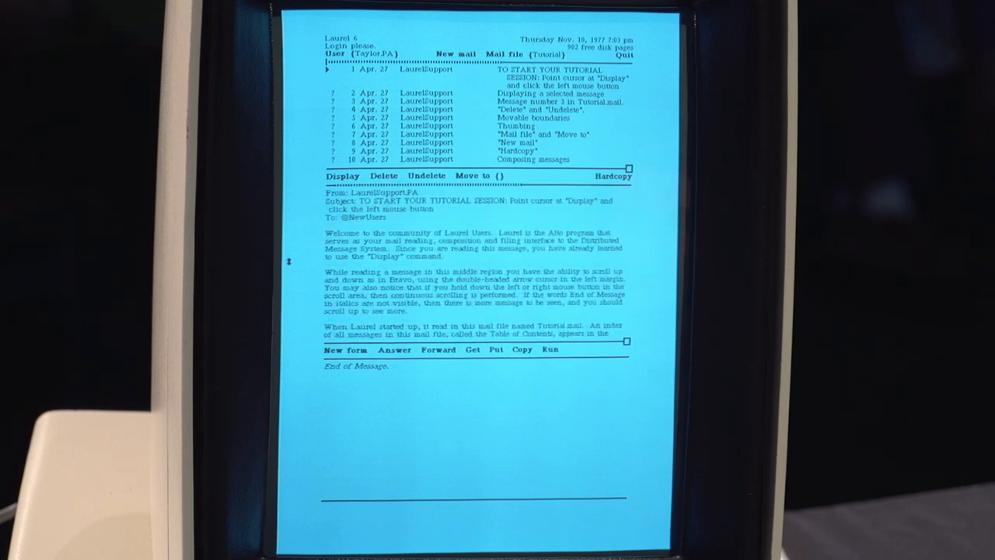
mouse_move(325, 247)
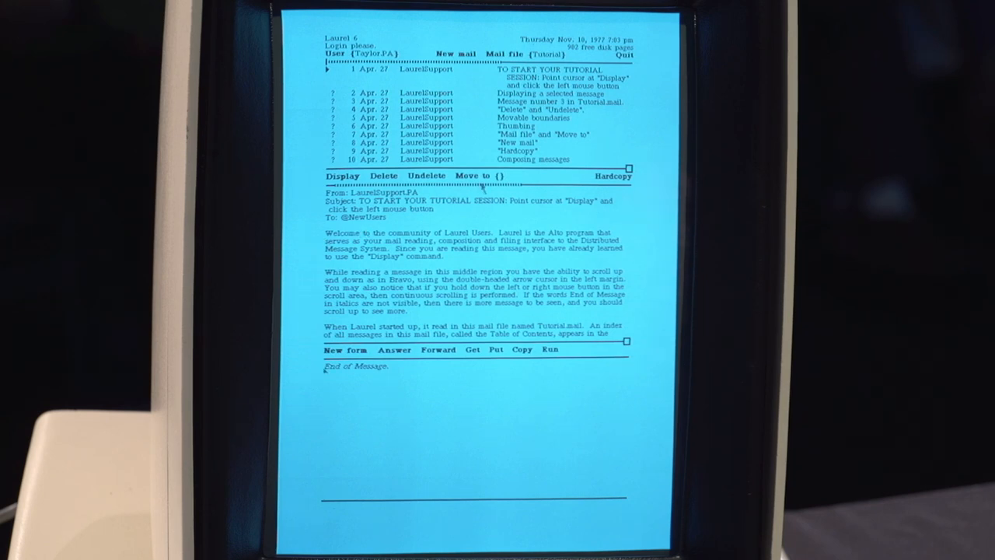
mouse_move(550, 190)
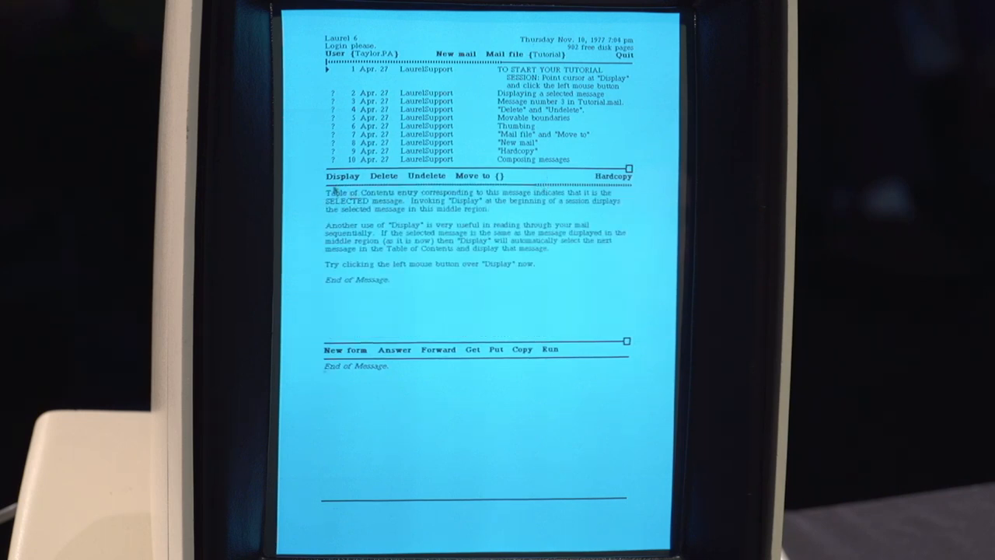
Return to the top of message 1, then display message 2, 'Displaying a selected message'.
left_click(341, 176)
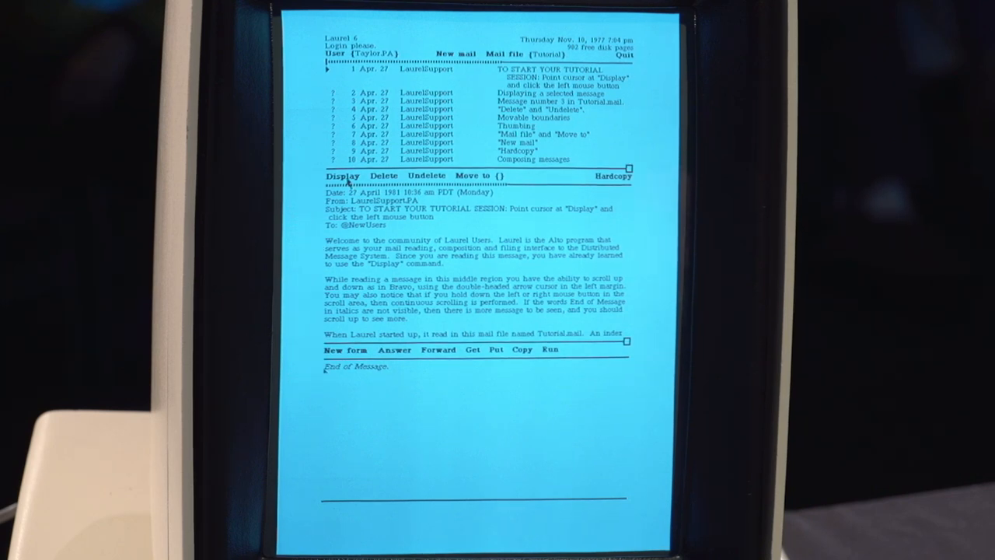
left_click(342, 175)
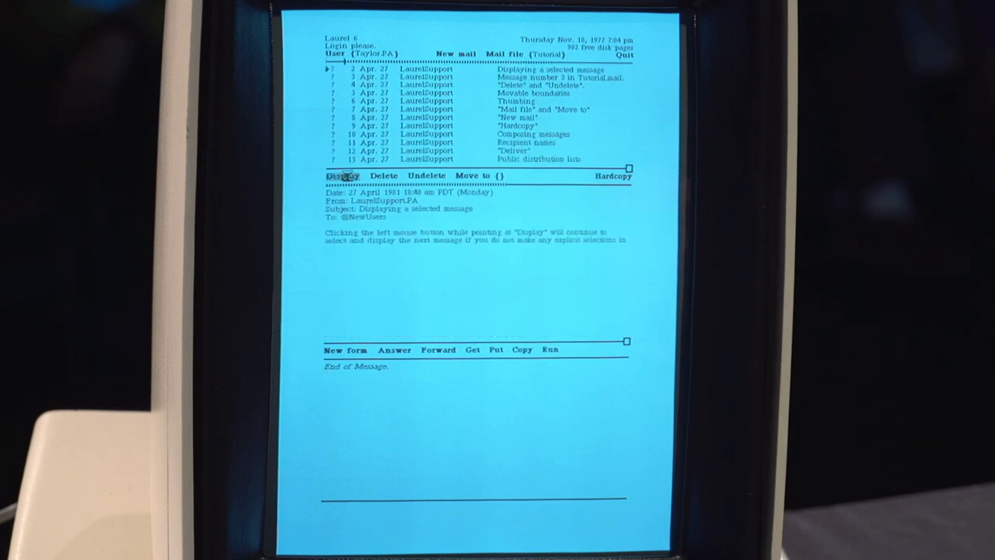
left_click(342, 174)
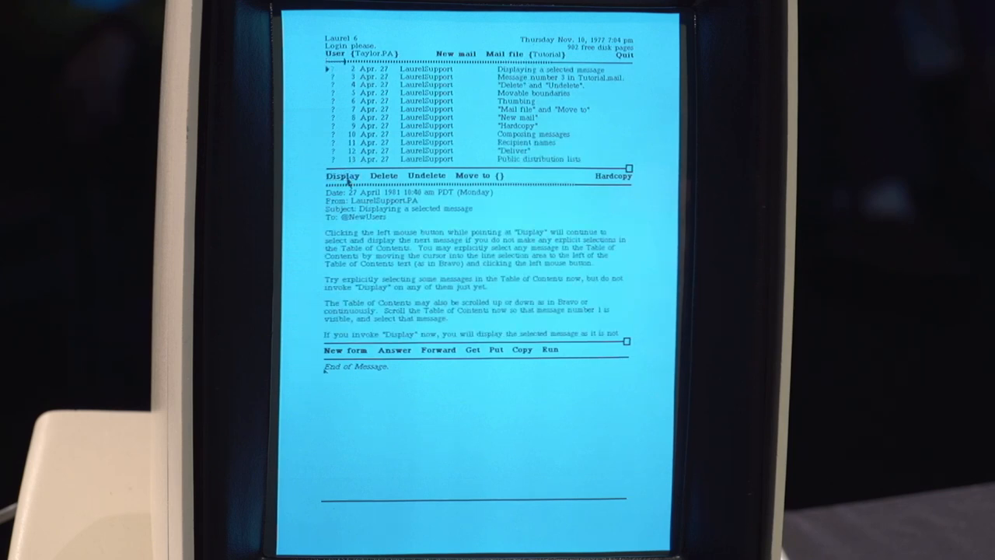